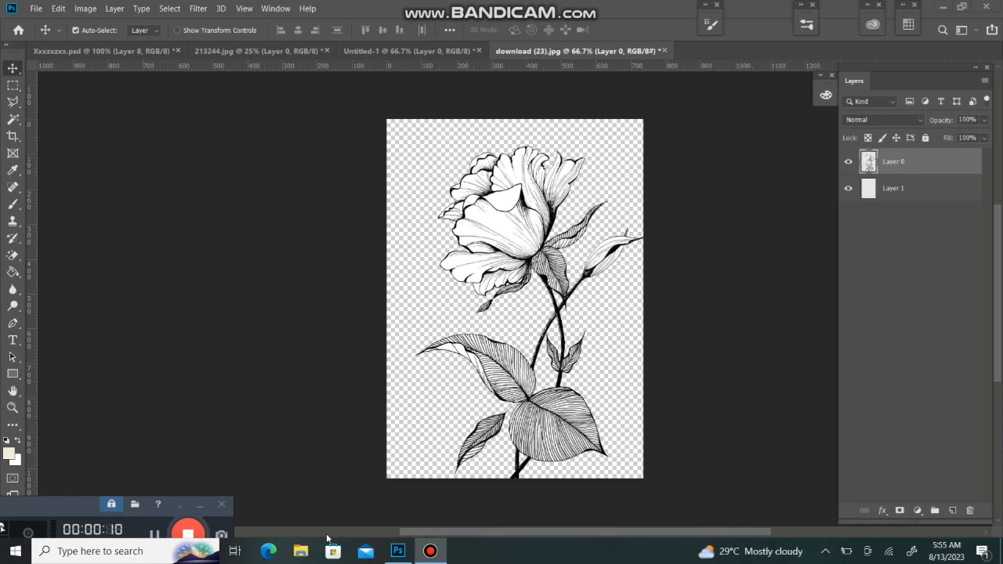
pyautogui.moveTo(375, 354)
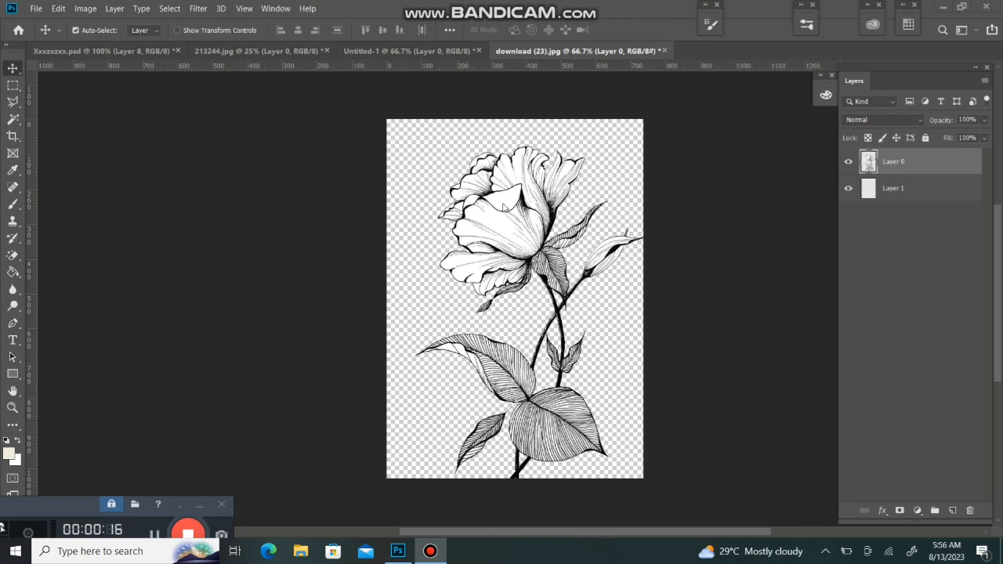
pyautogui.moveTo(438, 51)
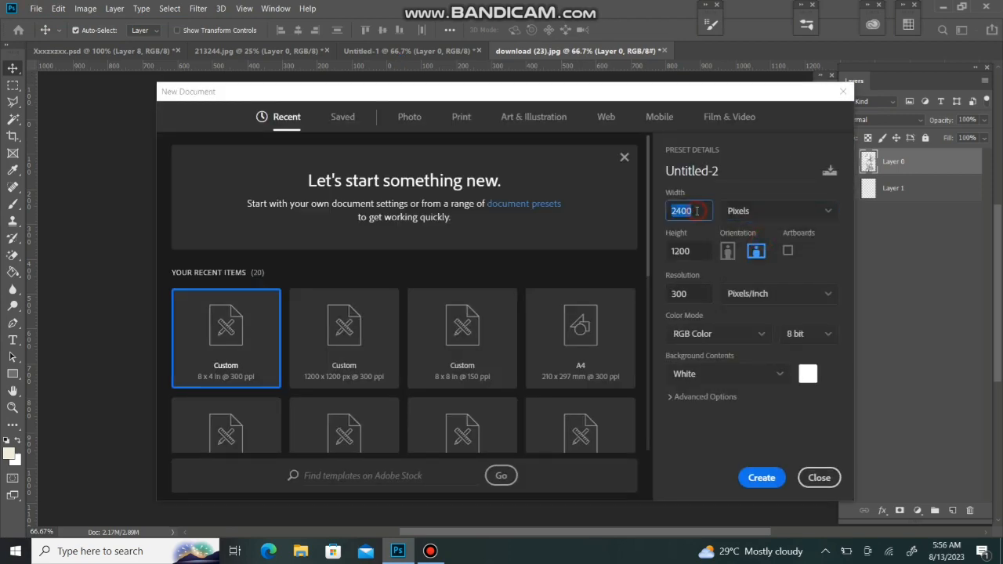
# - Create a new 1000 × 1000 pixel white document, Untitled-2
pyautogui.write('10')
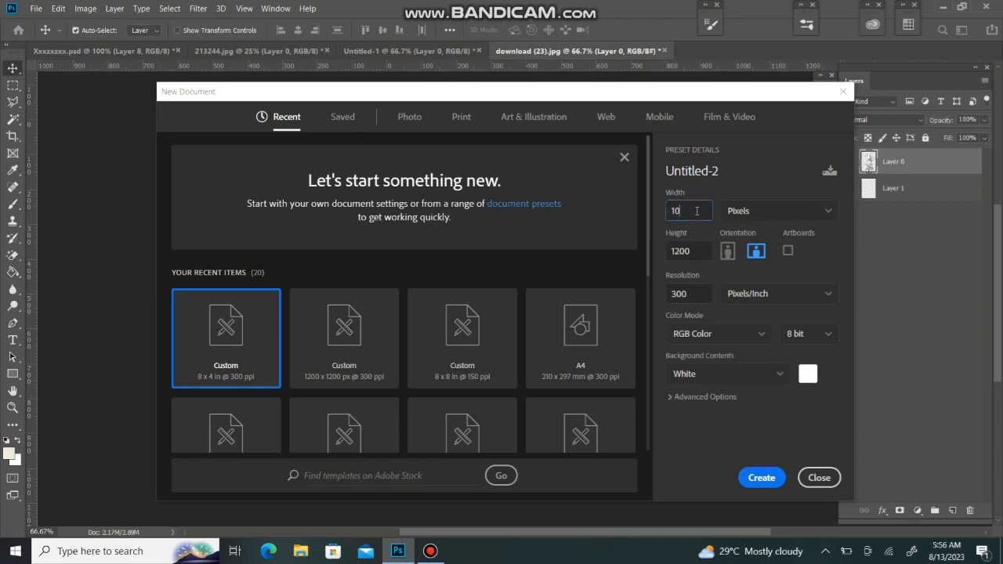
pyautogui.write('000')
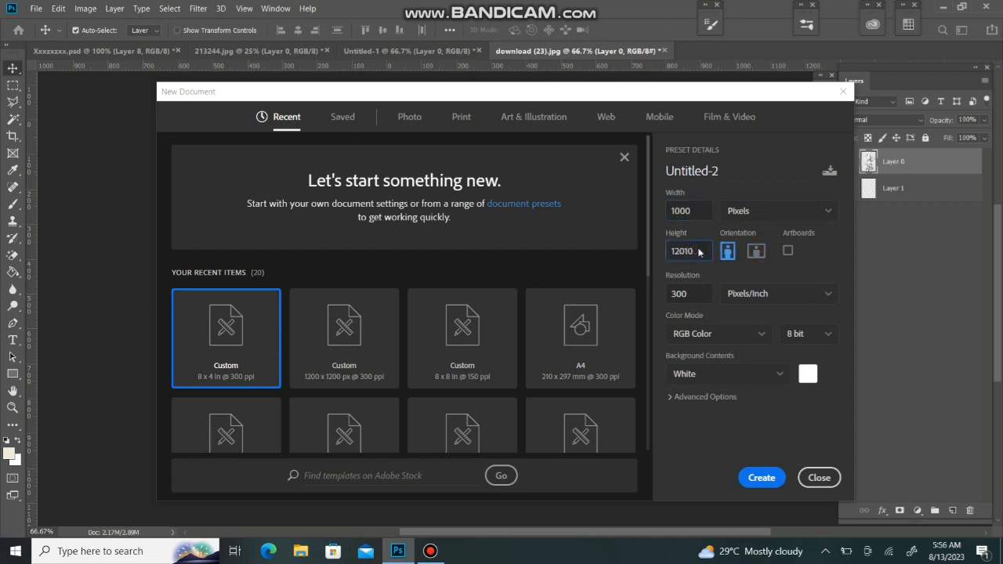
pyautogui.write('1000')
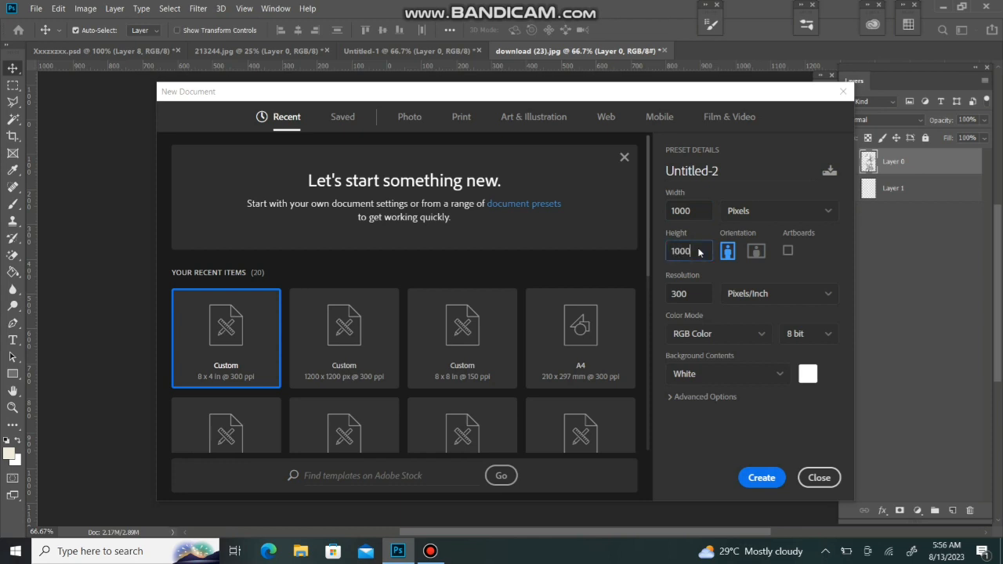
pyautogui.click(761, 477)
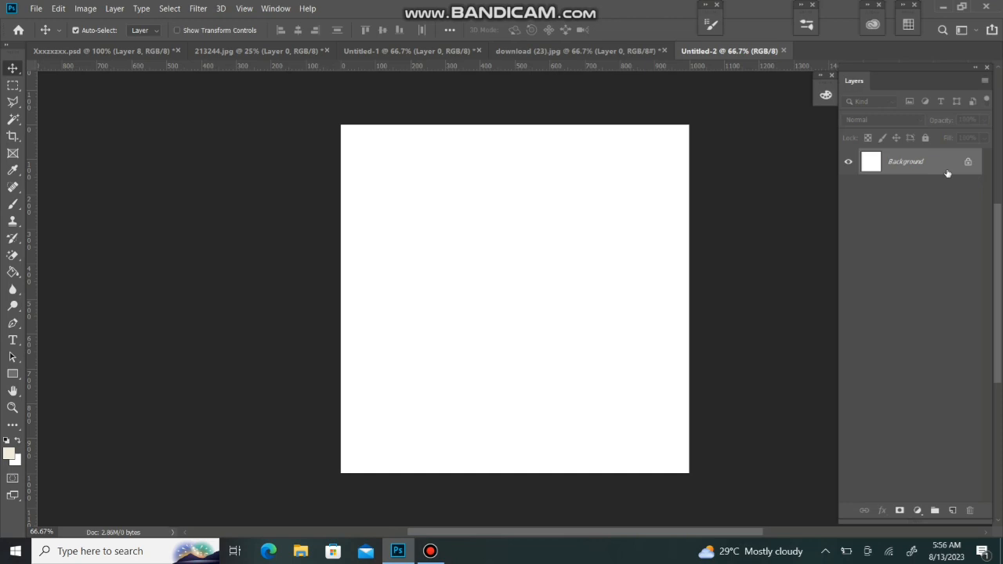
# - Convert Background to Layer 0, add empty Layer 1, and place centre guides
pyautogui.click(429, 550)
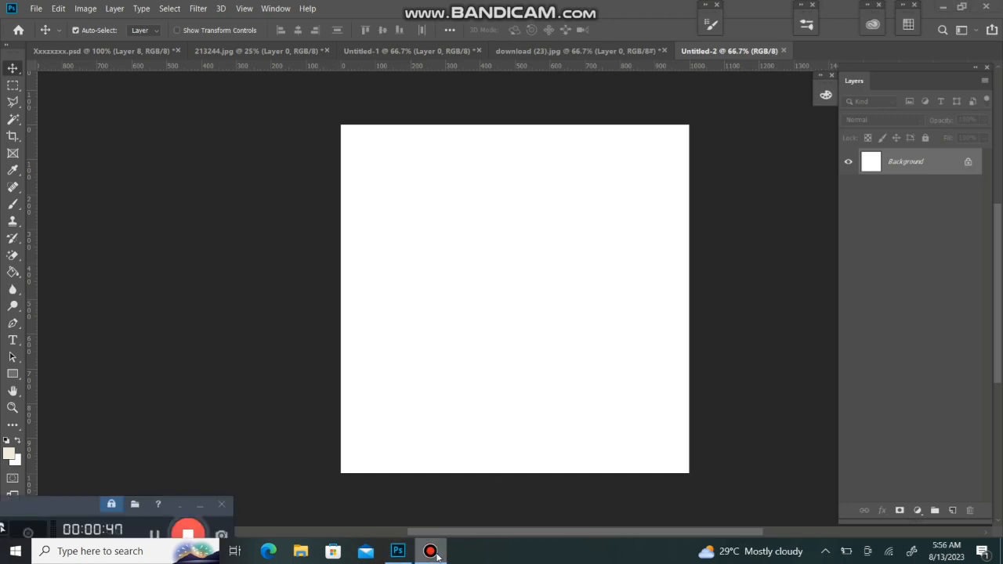
pyautogui.rightClick(905, 161)
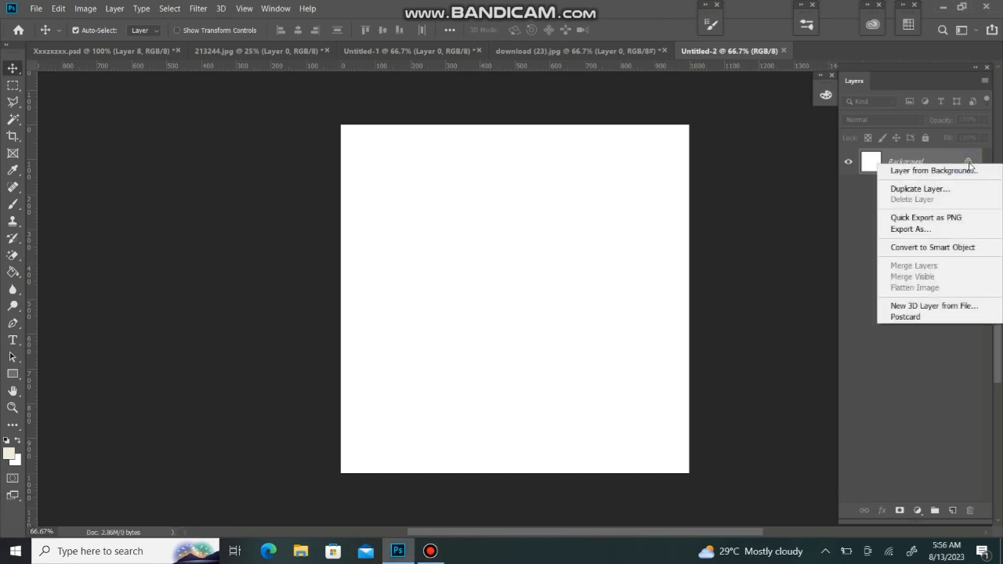
pyautogui.click(932, 170)
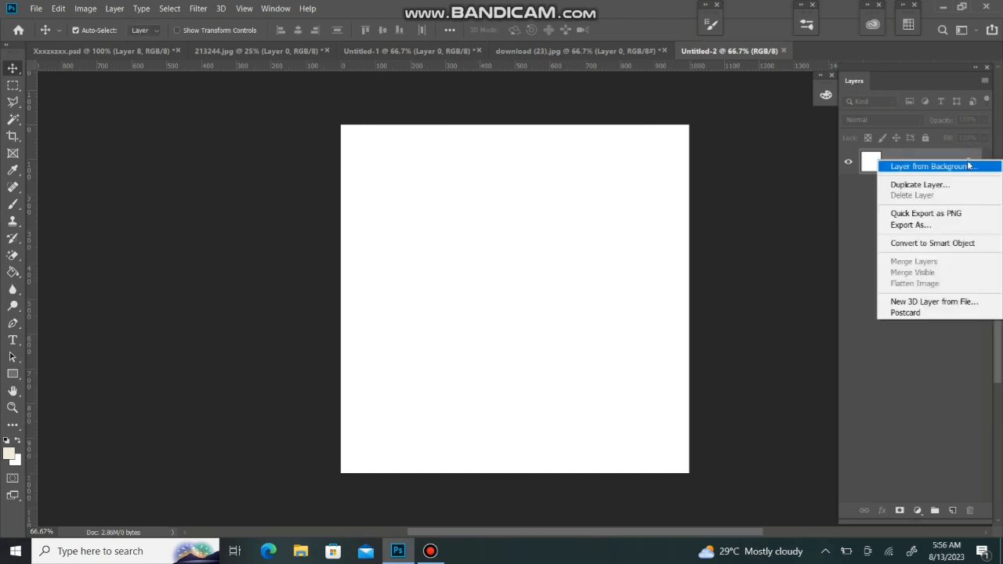
pyautogui.moveTo(948, 170)
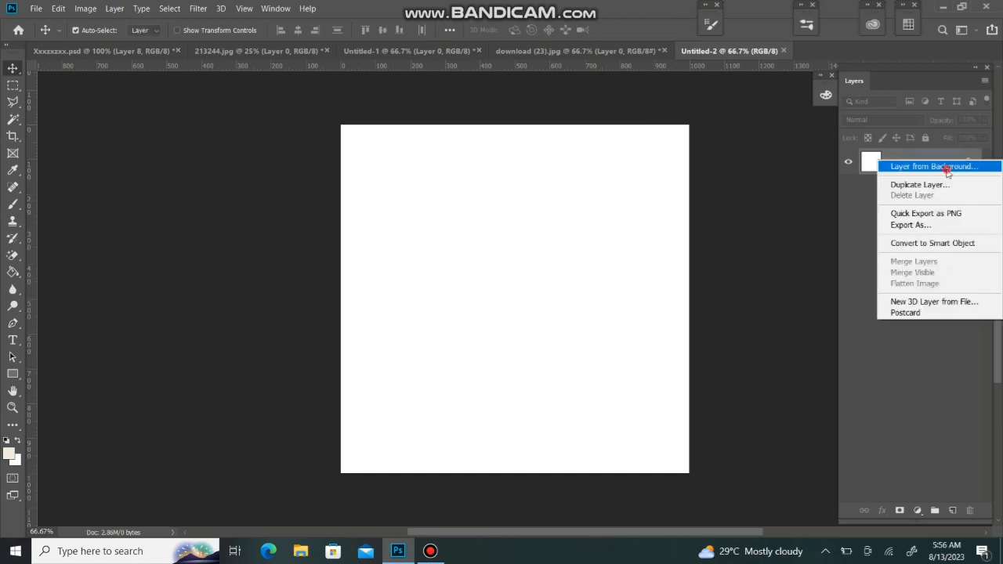
pyautogui.click(933, 166)
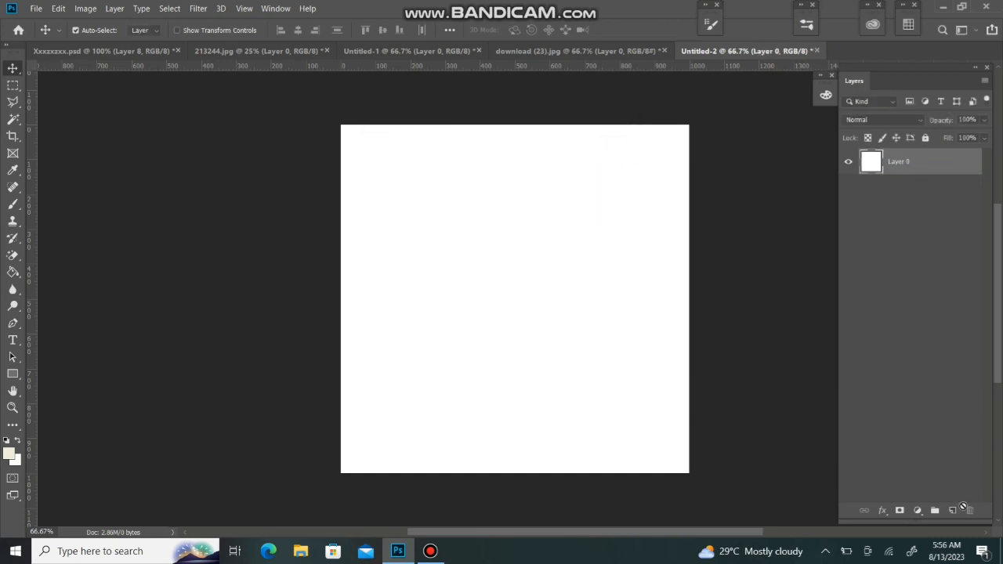
pyautogui.click(952, 510)
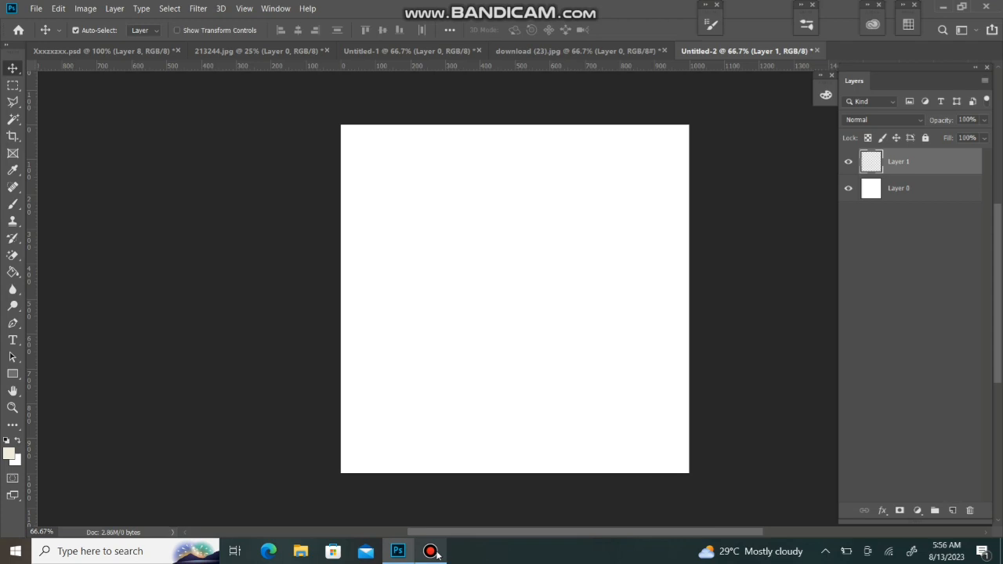
pyautogui.click(429, 551)
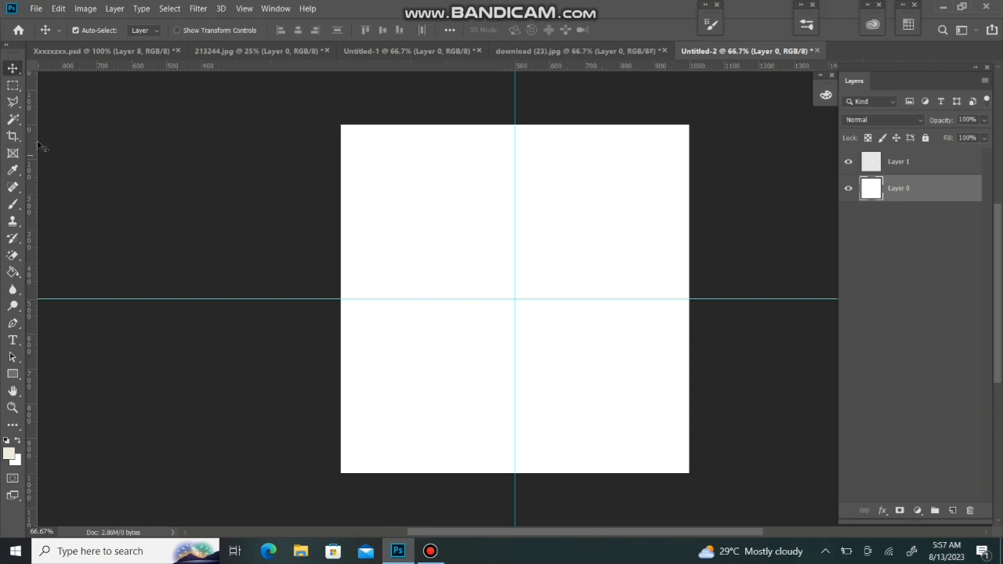
# - Marquee and fill the quarters: cream top-right and bottom-left, brown top-left and bottom-right
pyautogui.click(13, 83)
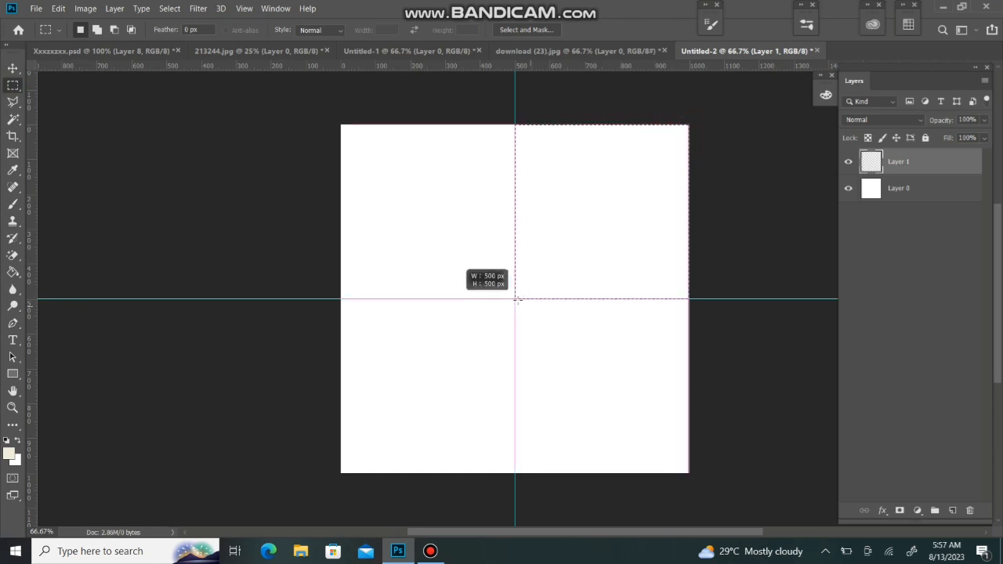
pyautogui.moveTo(515, 124); pyautogui.dragTo(688, 300)
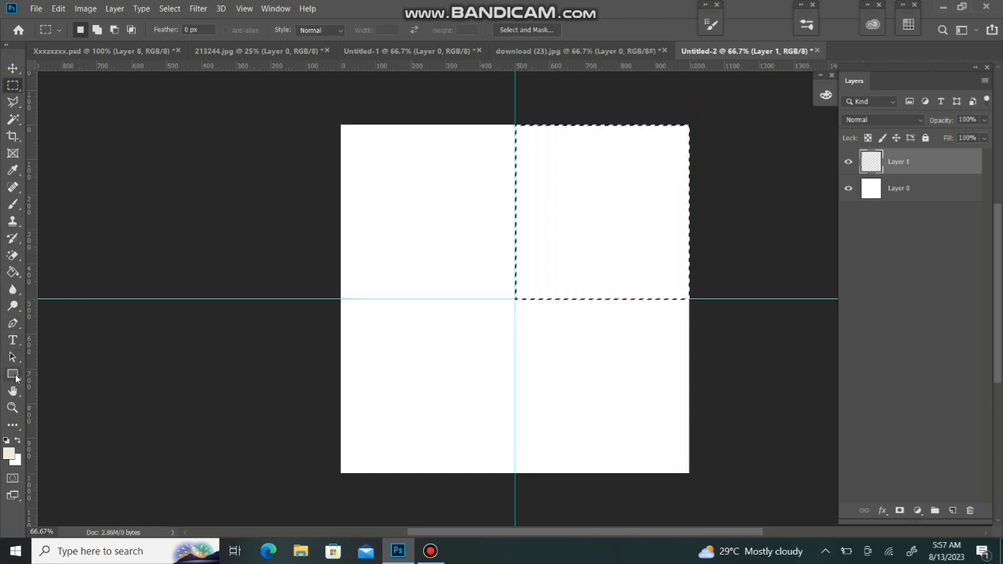
pyautogui.click(650, 227)
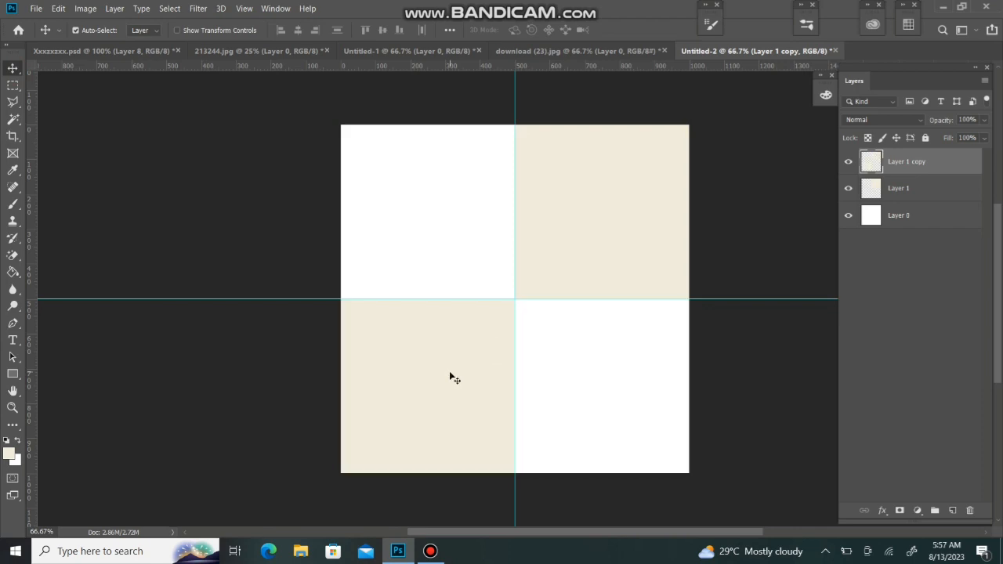
pyautogui.click(435, 407)
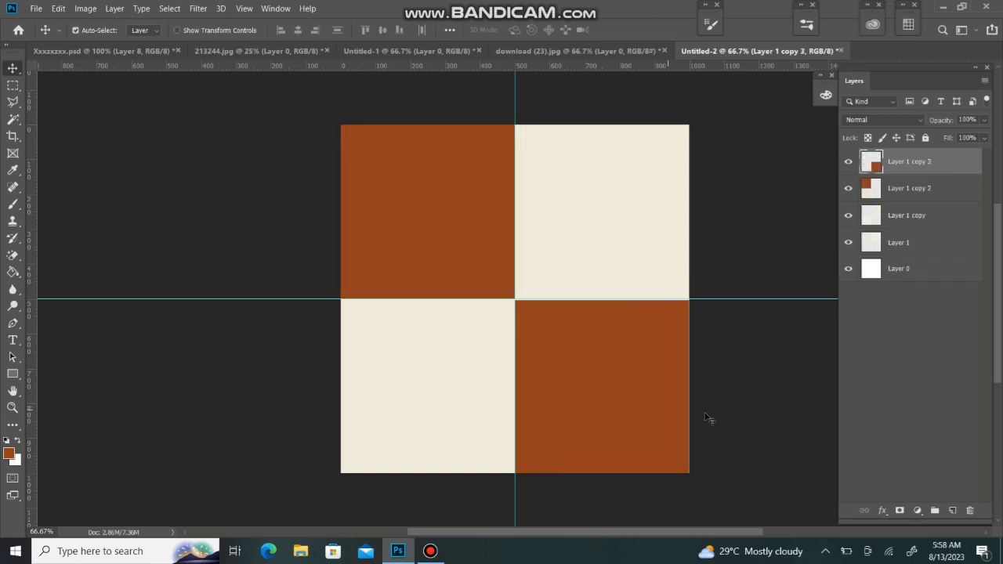
# - Drag the black-and-white rose into Untitled-2 and scale it down at the centre
pyautogui.click(579, 51)
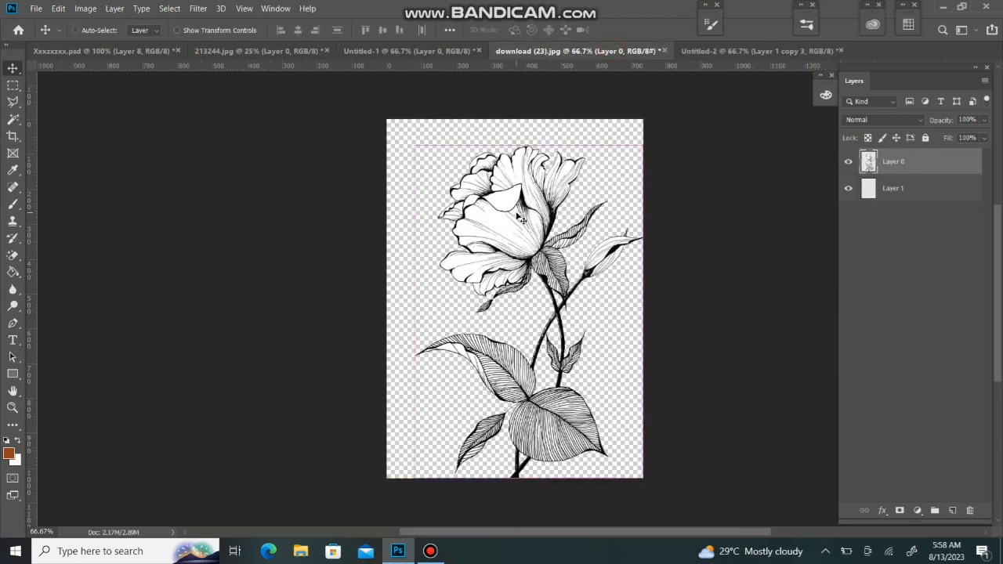
pyautogui.click(755, 51)
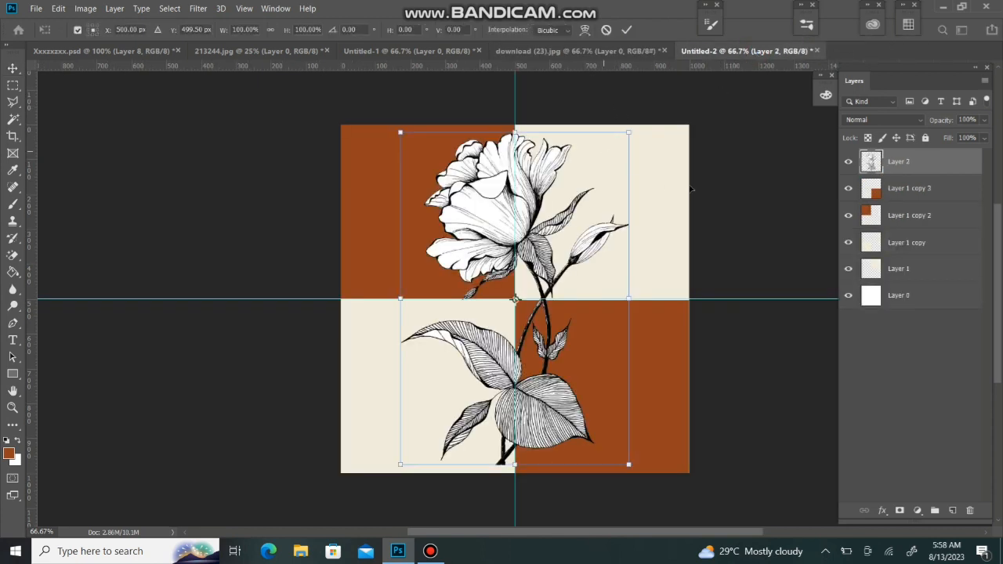
pyautogui.moveTo(551, 207)
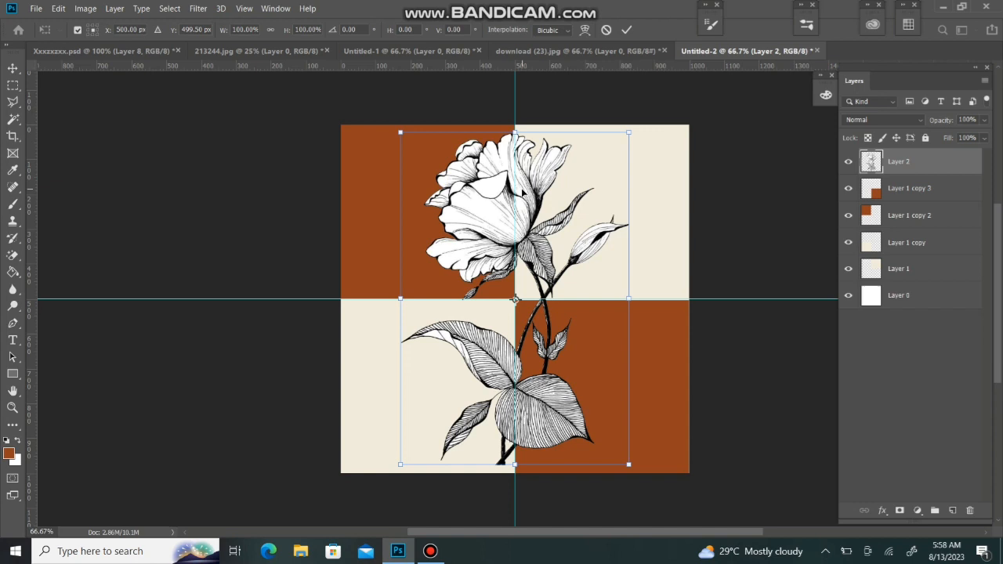
pyautogui.moveTo(594, 162)
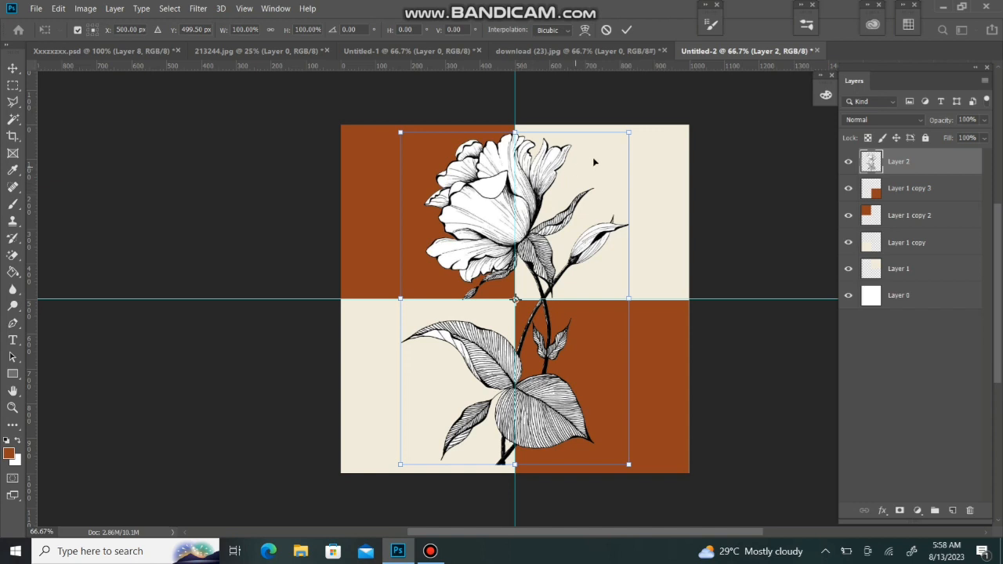
pyautogui.moveTo(629, 141)
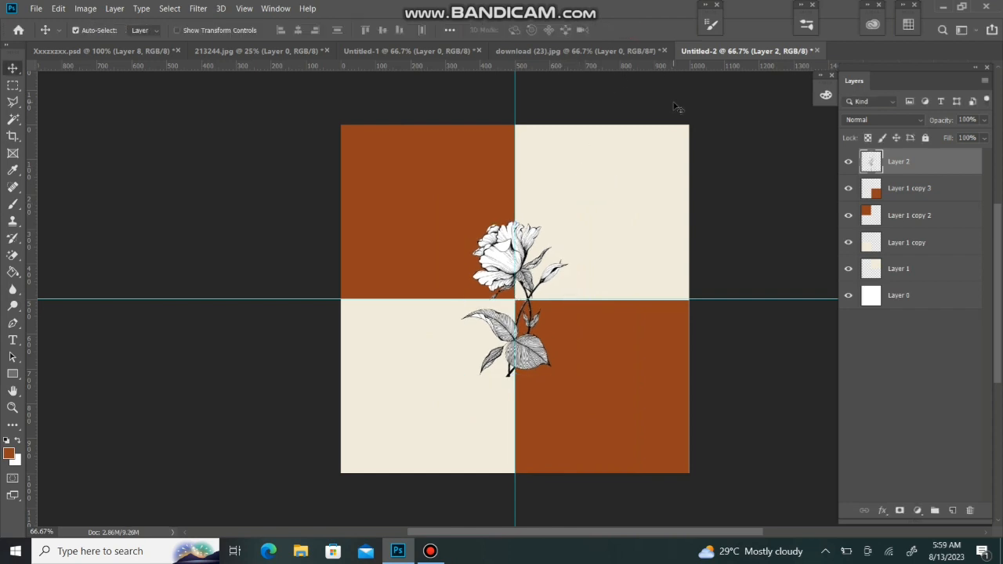
pyautogui.moveTo(508, 265)
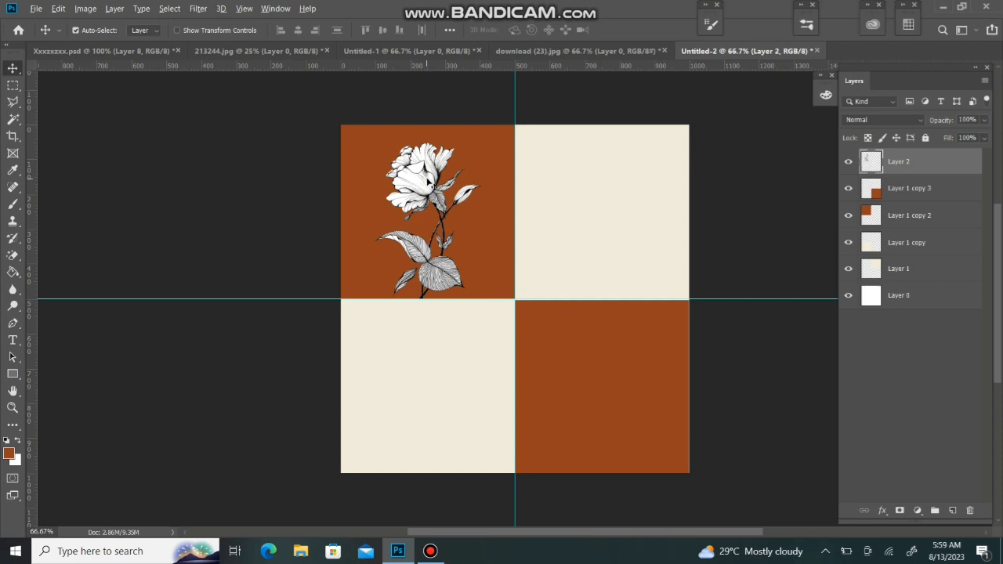
# - Position the shrunken rose so a copy sits centred in each of the four squares
pyautogui.moveTo(427, 211); pyautogui.dragTo(611, 219)
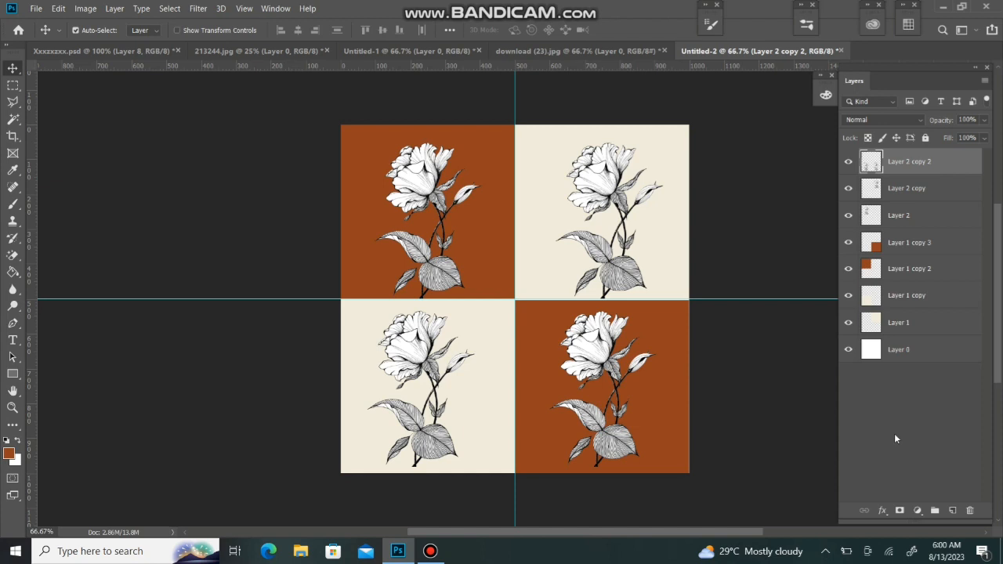
pyautogui.moveTo(736, 7)
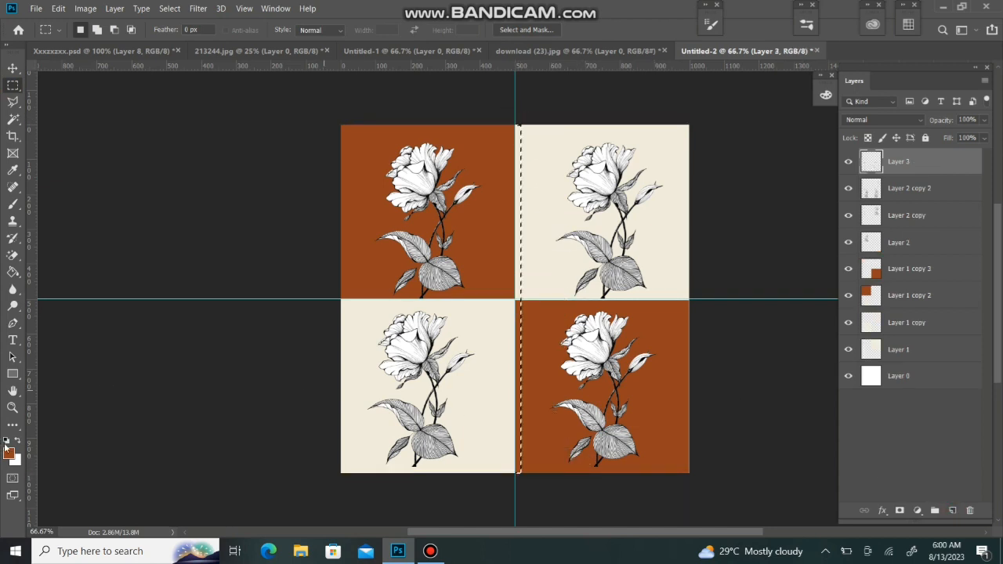
# - Set the foreground to black and fill the vertical and horizontal centre divider strips
pyautogui.click(8, 441)
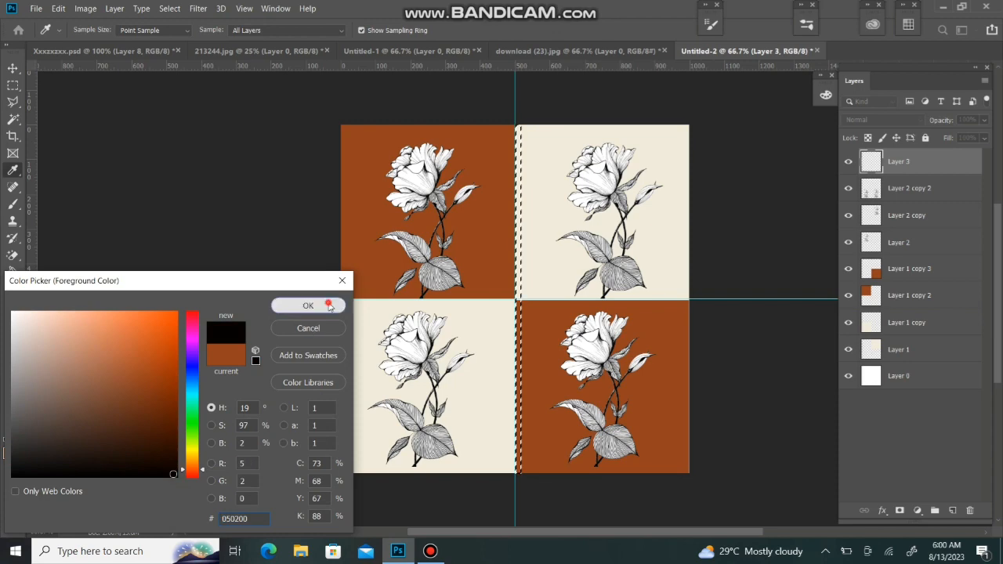
pyautogui.click(308, 304)
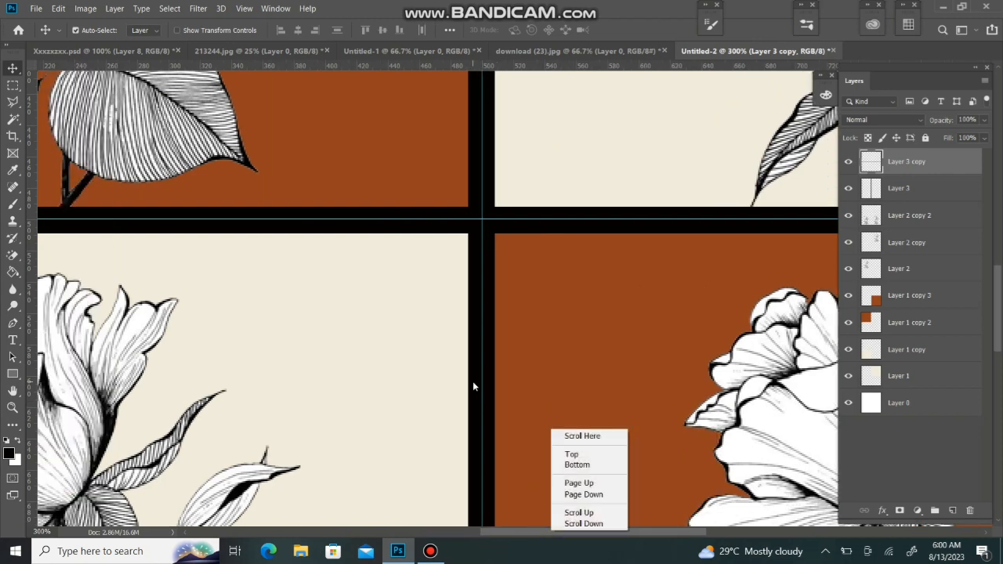
pyautogui.click(998, 285)
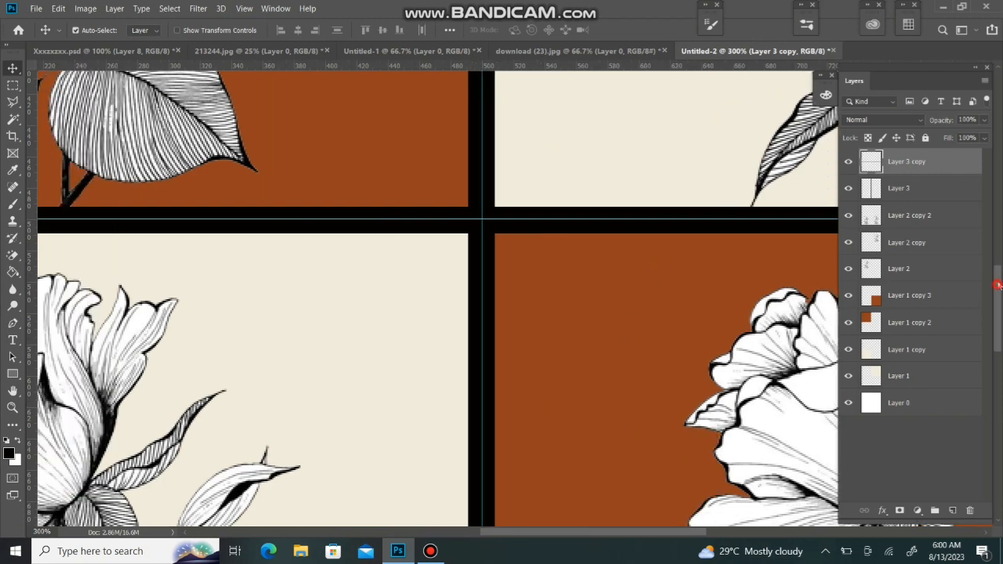
pyautogui.rightClick(993, 221)
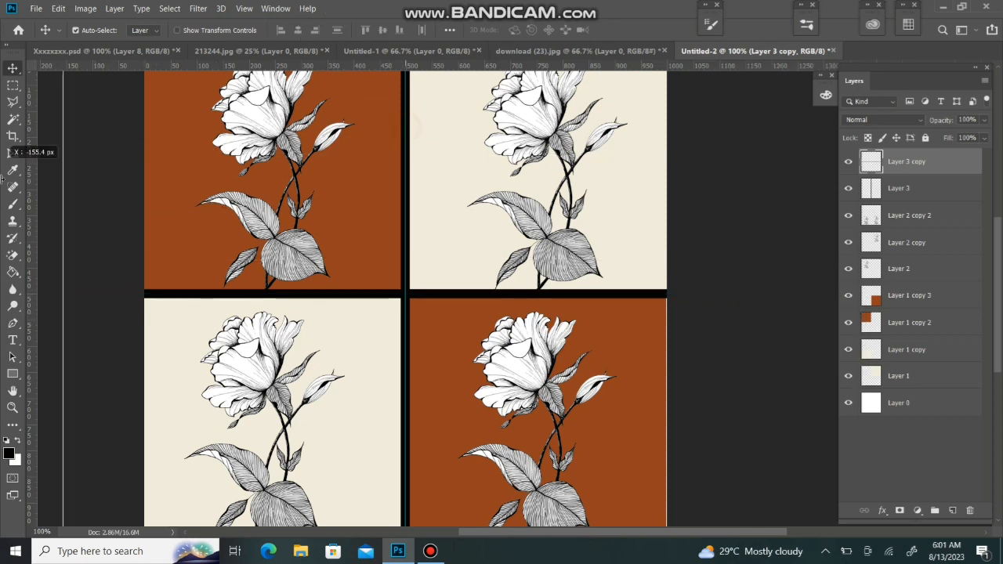
pyautogui.click(847, 161)
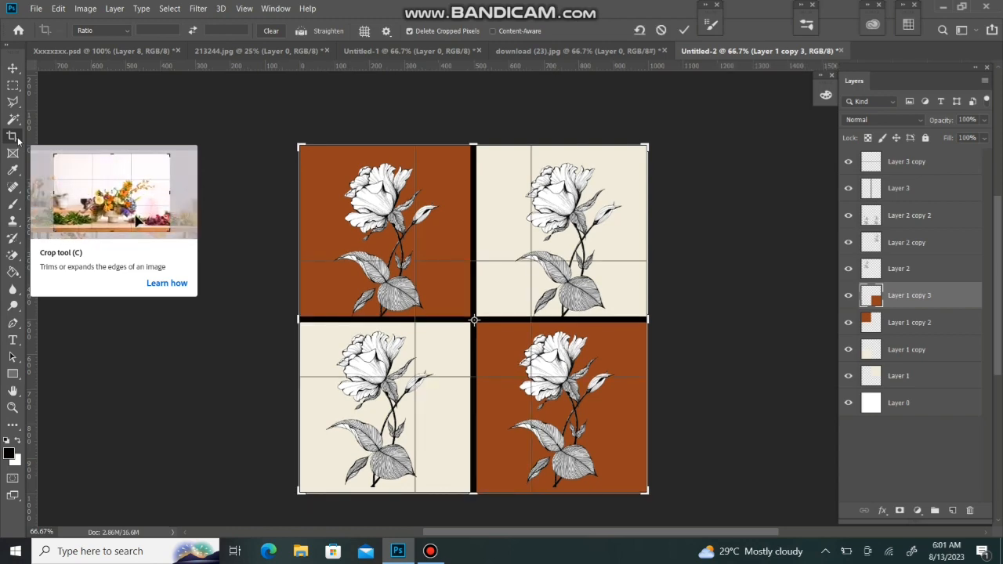
# - Crop to the four-square tile and merge its rose, checkerboard and divider layers
pyautogui.click(12, 70)
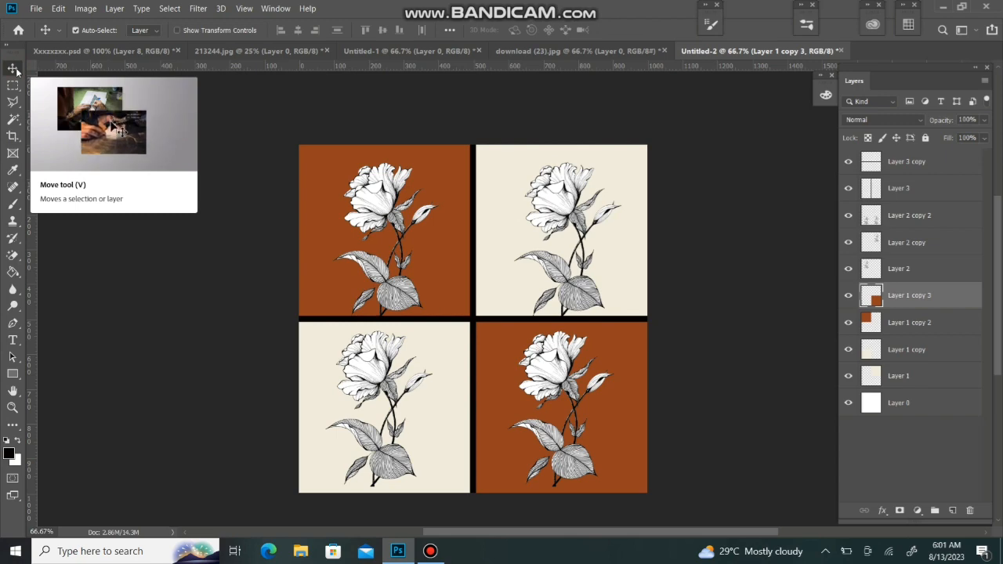
pyautogui.click(898, 375)
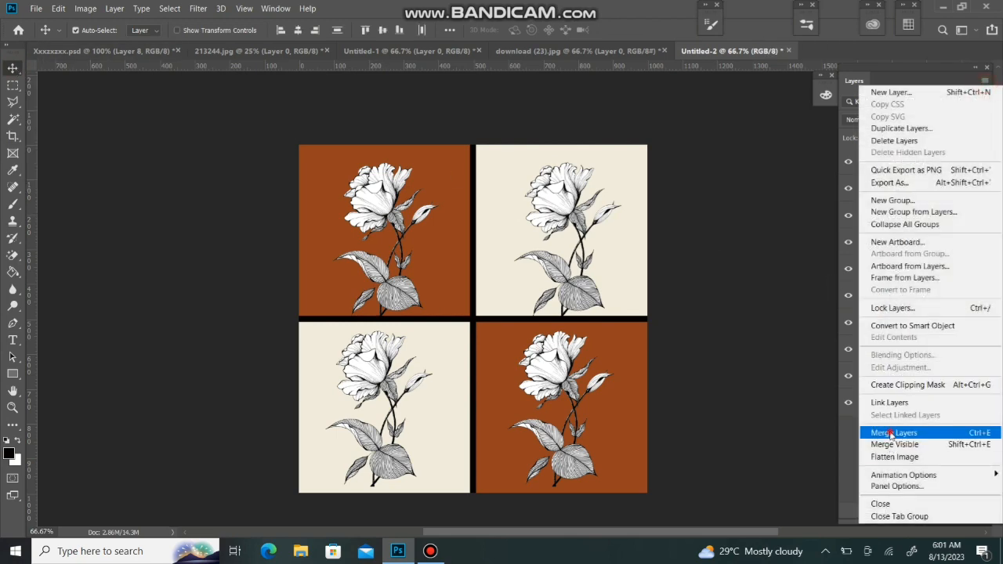
pyautogui.click(893, 432)
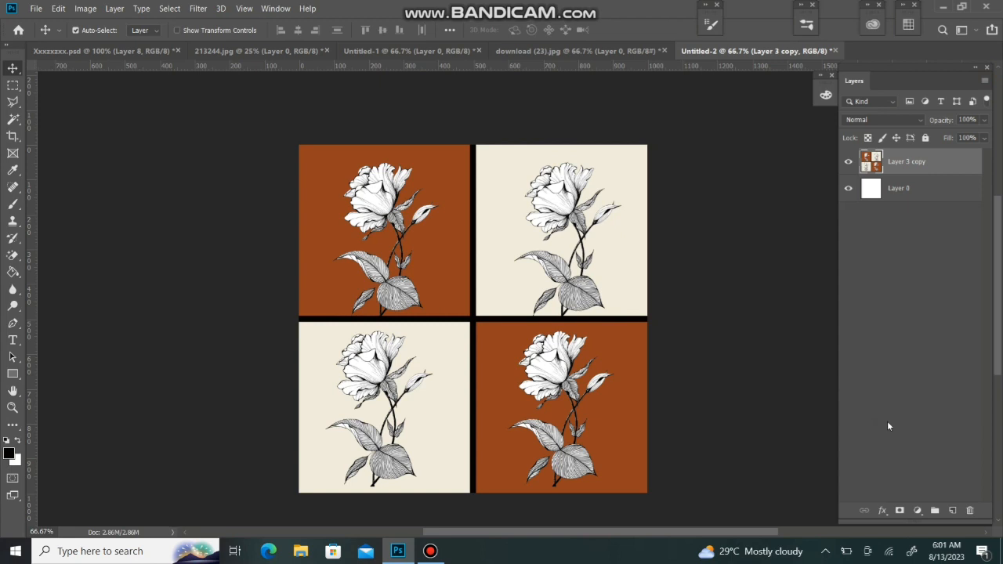
pyautogui.moveTo(243, 17)
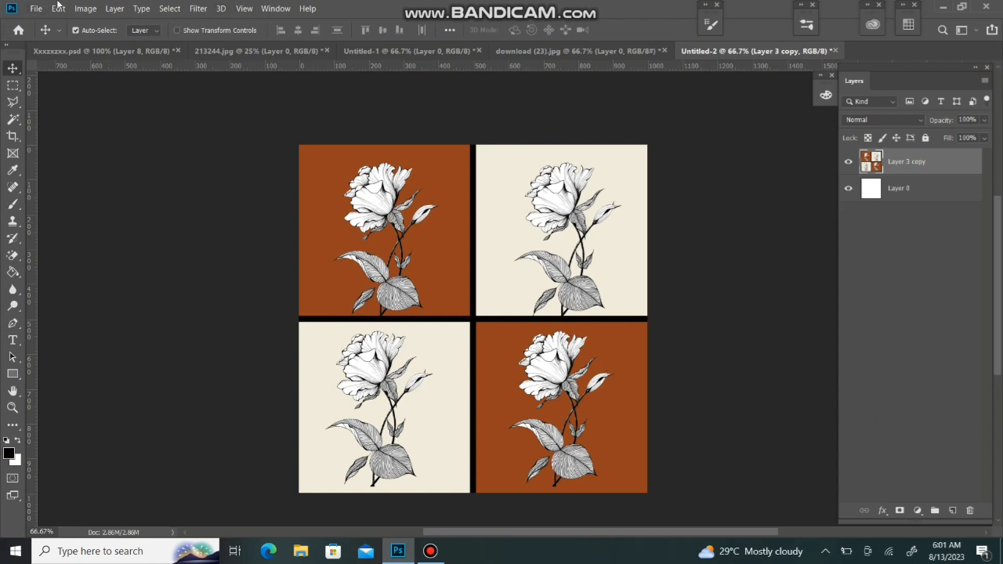
pyautogui.click(58, 9)
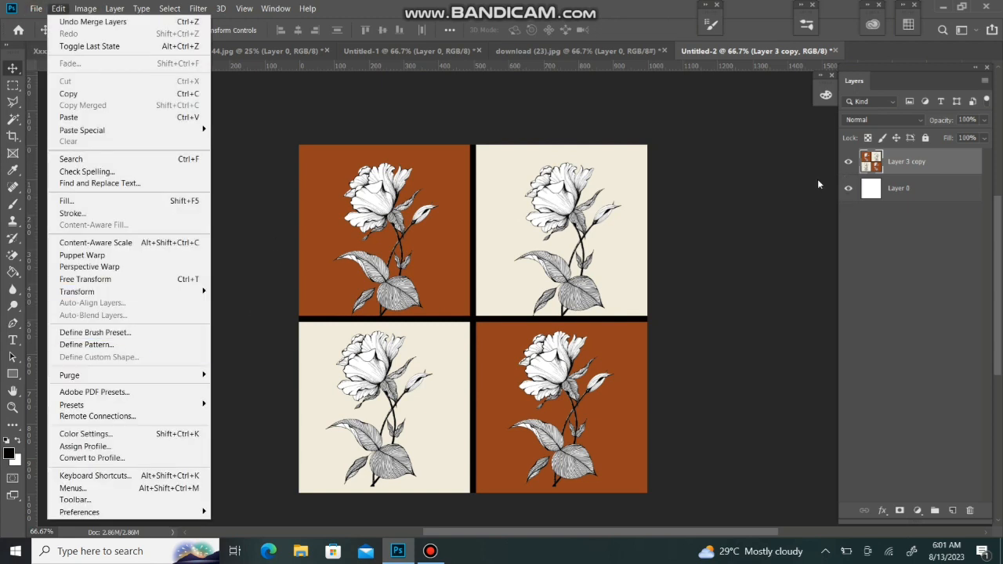
# - Define the merged tile as a pattern named Pattern 1
pyautogui.click(86, 344)
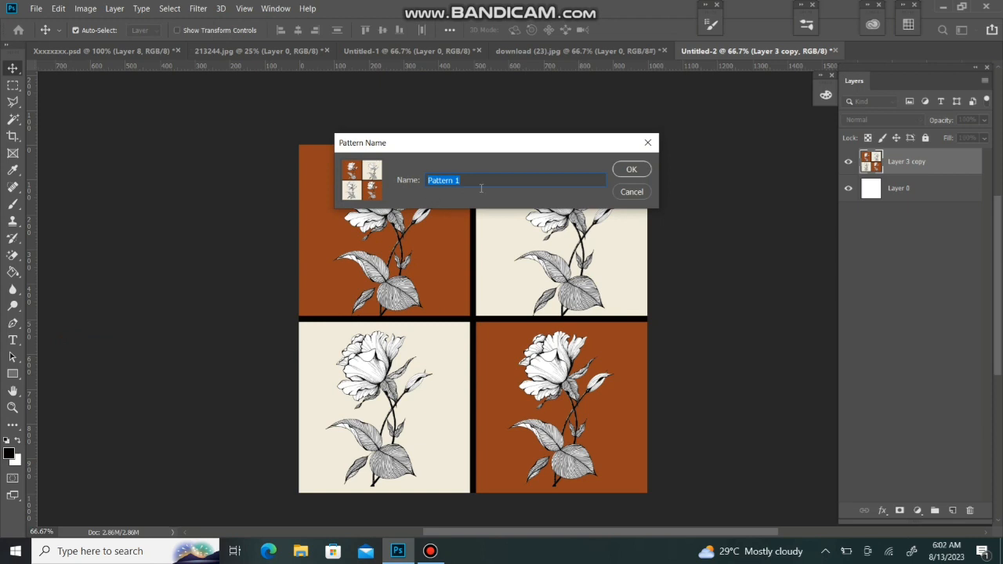
pyautogui.click(631, 168)
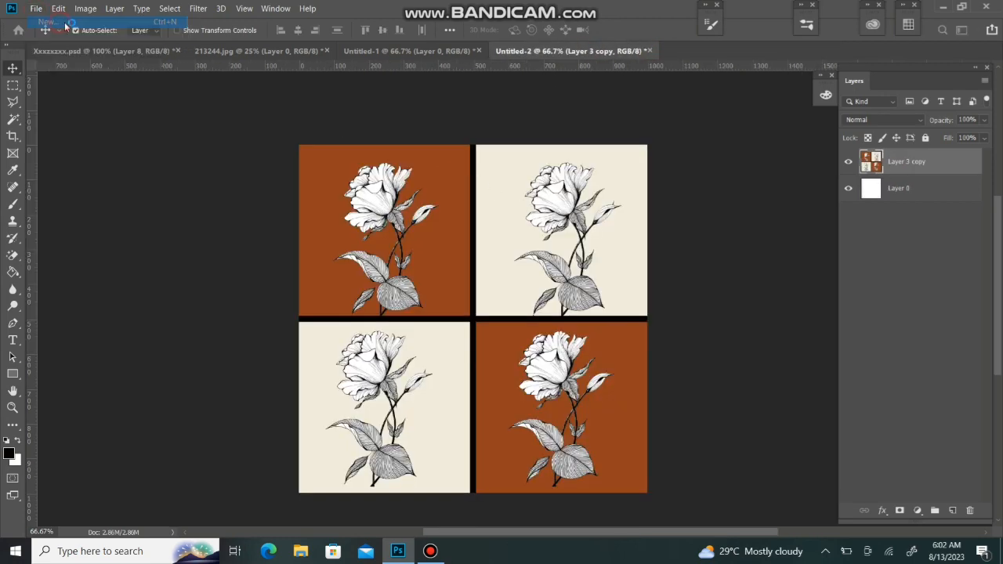
# - Create an 8 × 4 inch, 300 ppi landscape document, Untitled-3, and duplicate its background layer
pyautogui.click(46, 21)
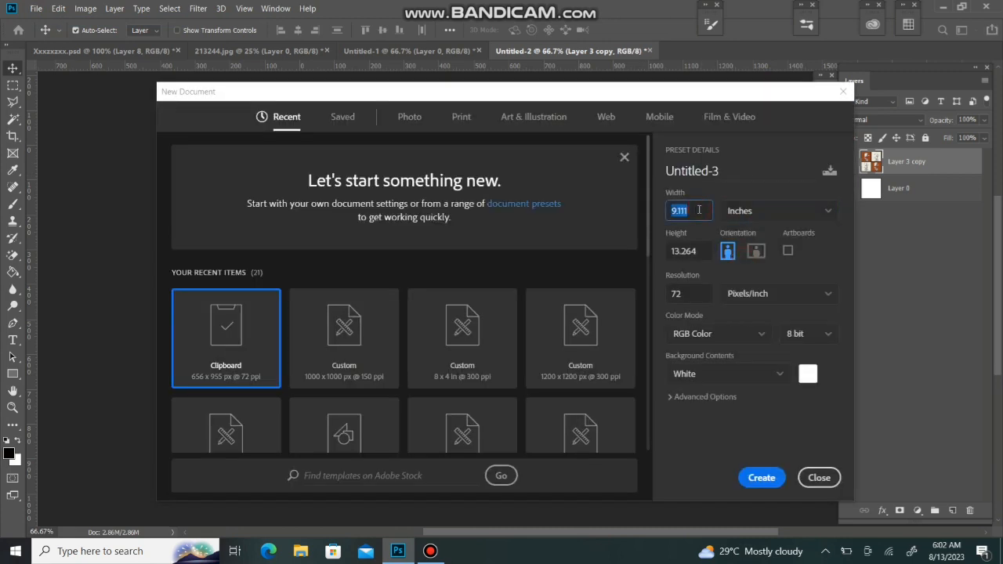
pyautogui.write('8')
pyautogui.click(688, 250)
pyautogui.write('4')
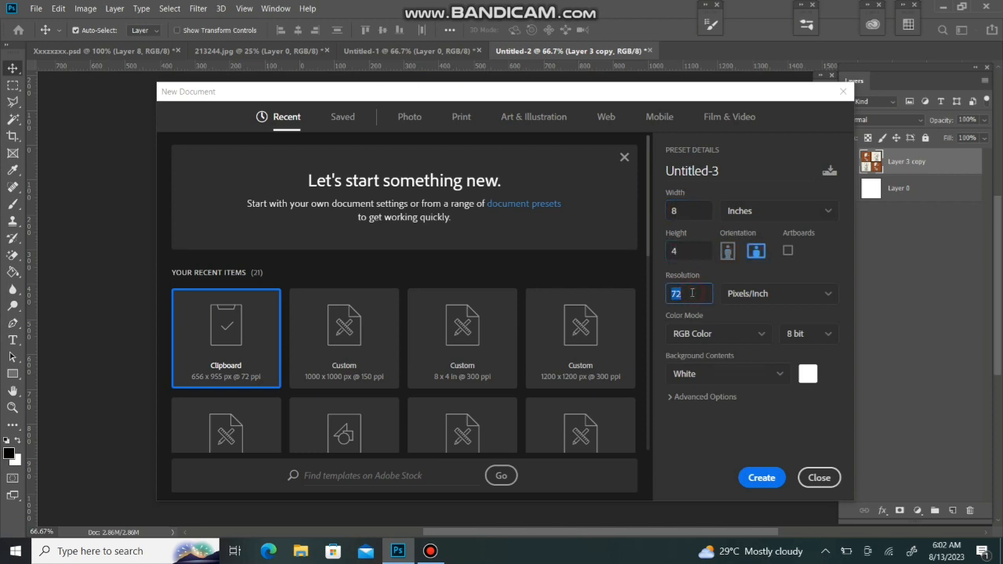
pyautogui.write('300')
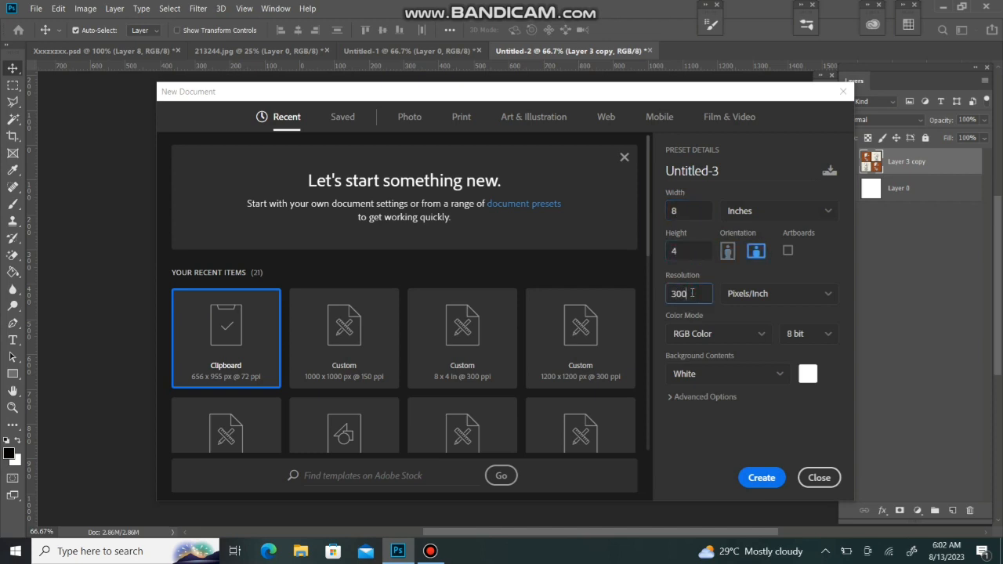
pyautogui.click(761, 477)
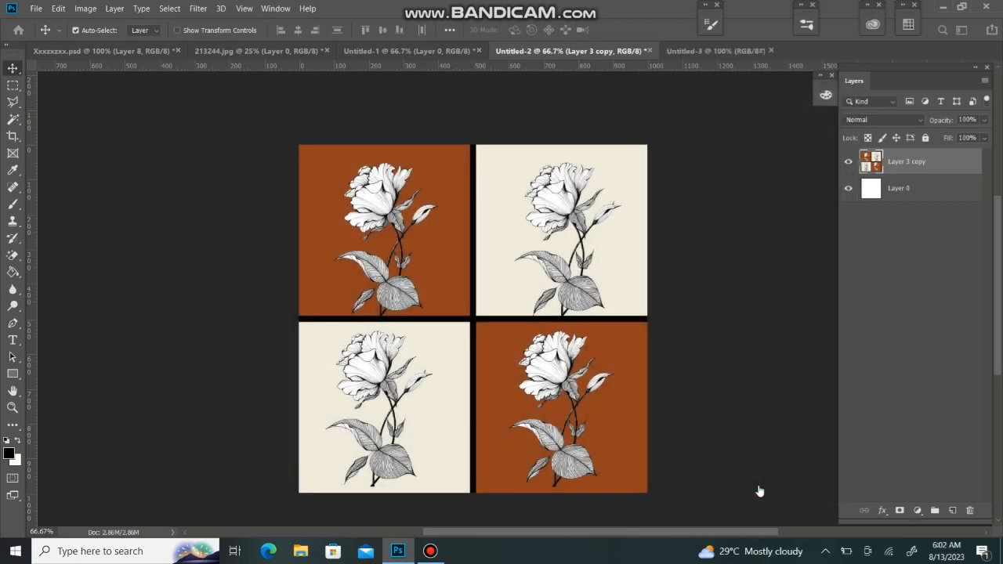
pyautogui.click(715, 51)
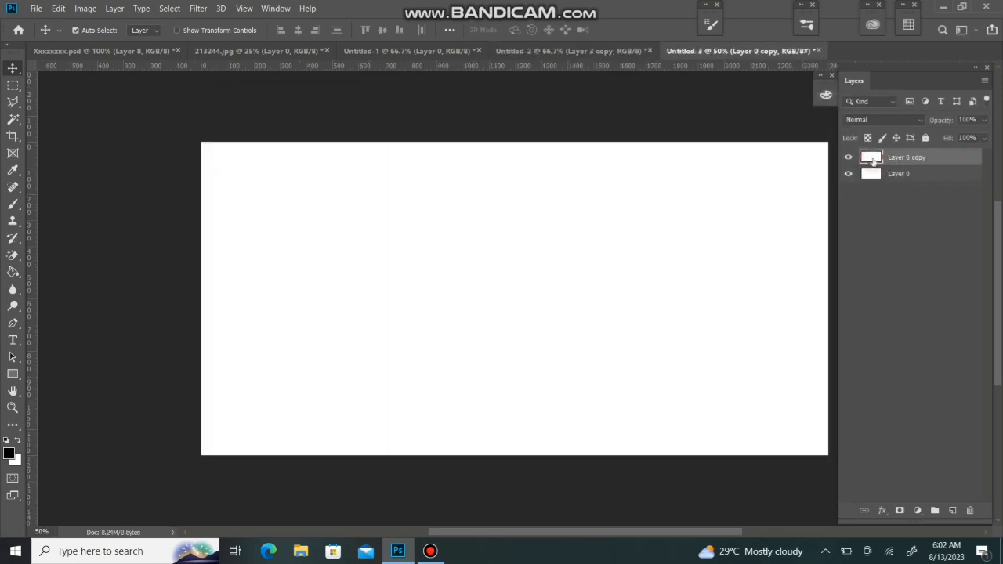
# - Give Layer 0 copy a Pattern Overlay of the rose tile at 31% scale
pyautogui.doubleClick(906, 157)
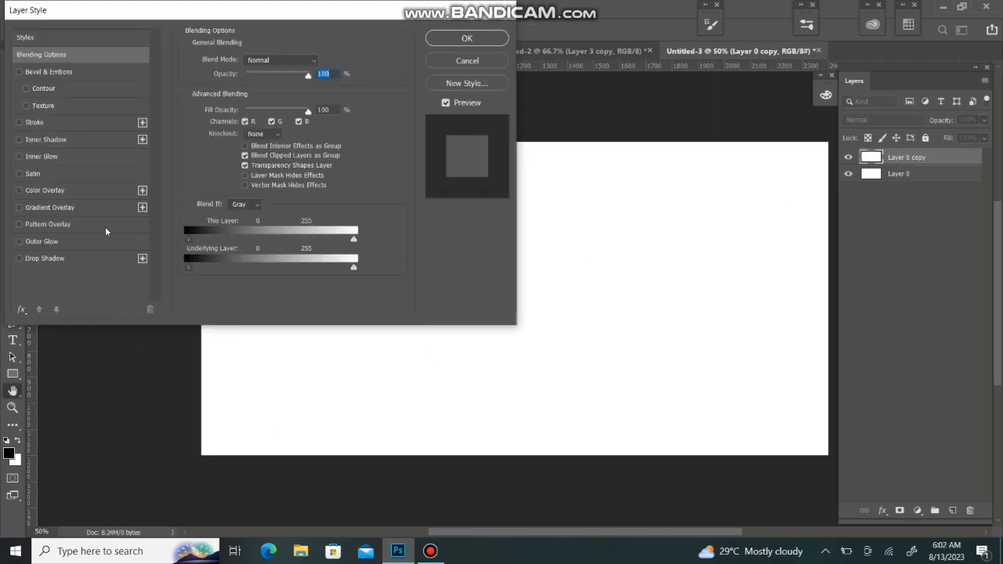
pyautogui.click(48, 224)
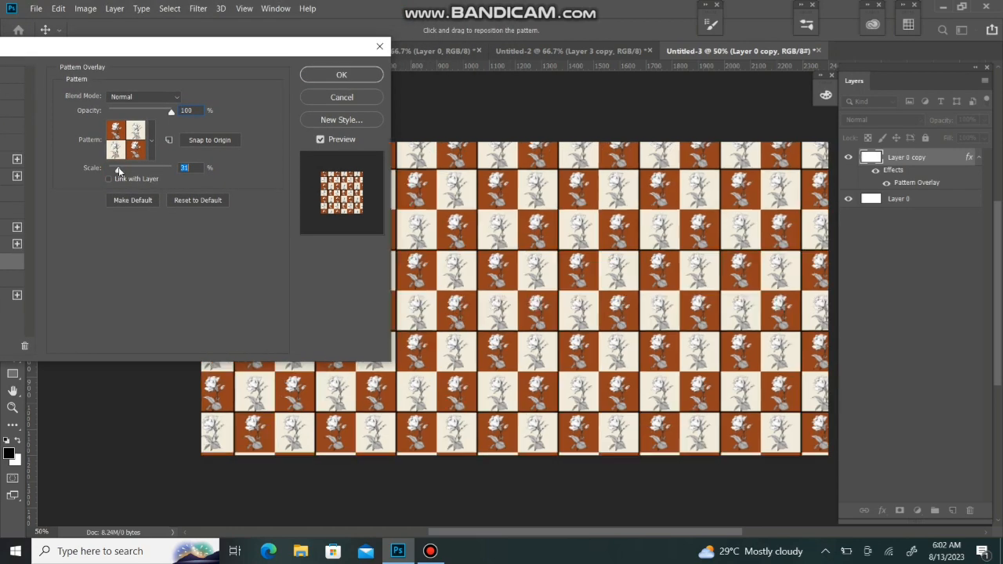
pyautogui.click(341, 75)
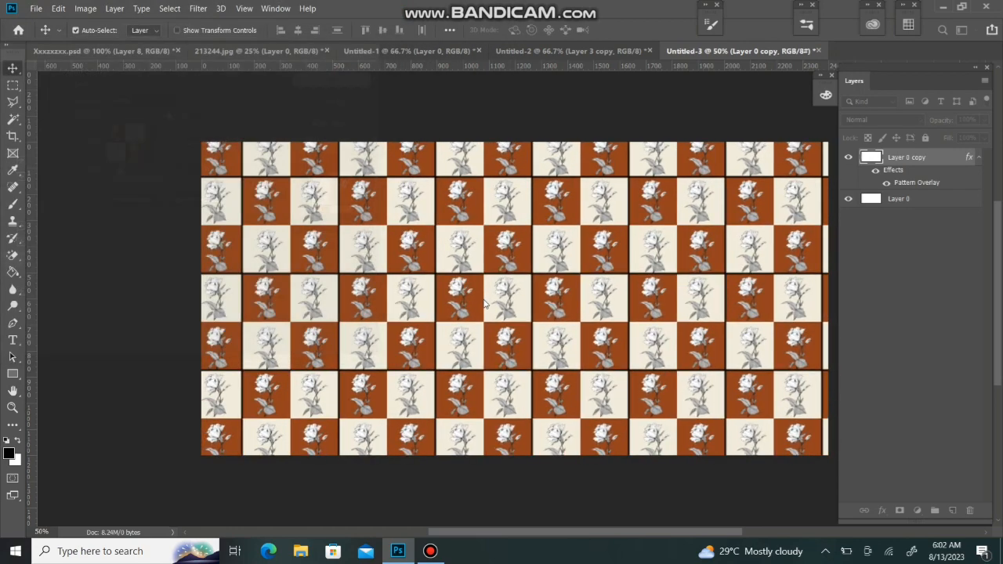